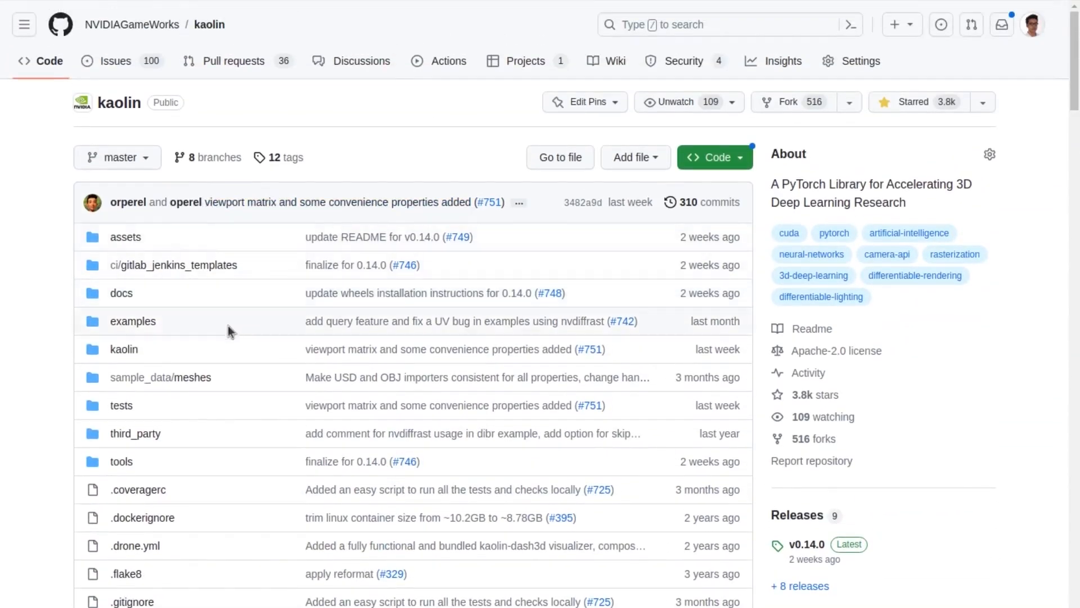
Browse the kaolin repo to examples/tutorial and open sg_specular_lighting.ipynb.
click(132, 320)
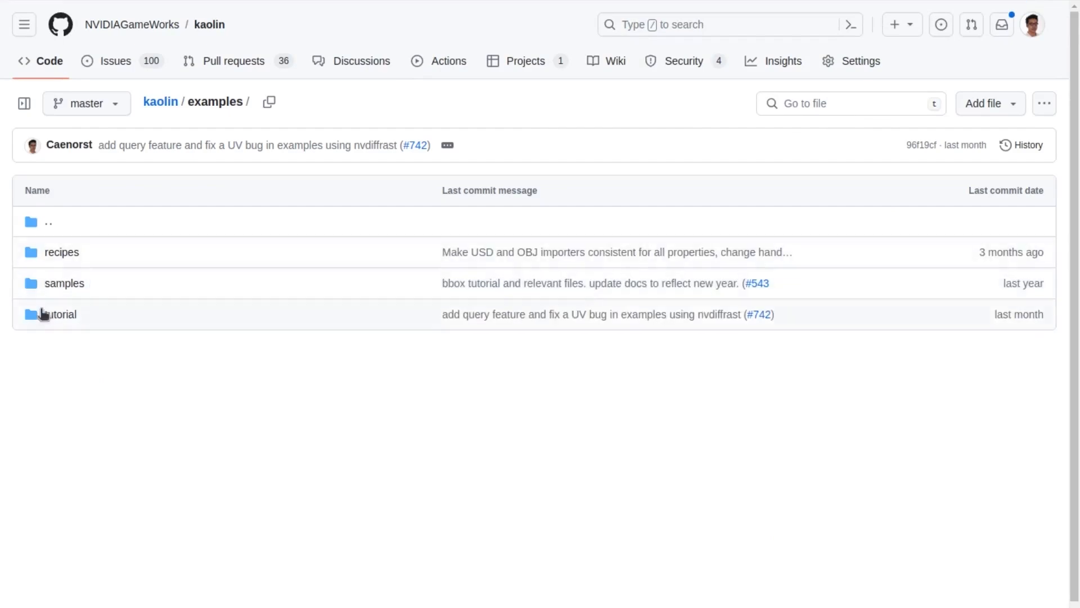
click(61, 314)
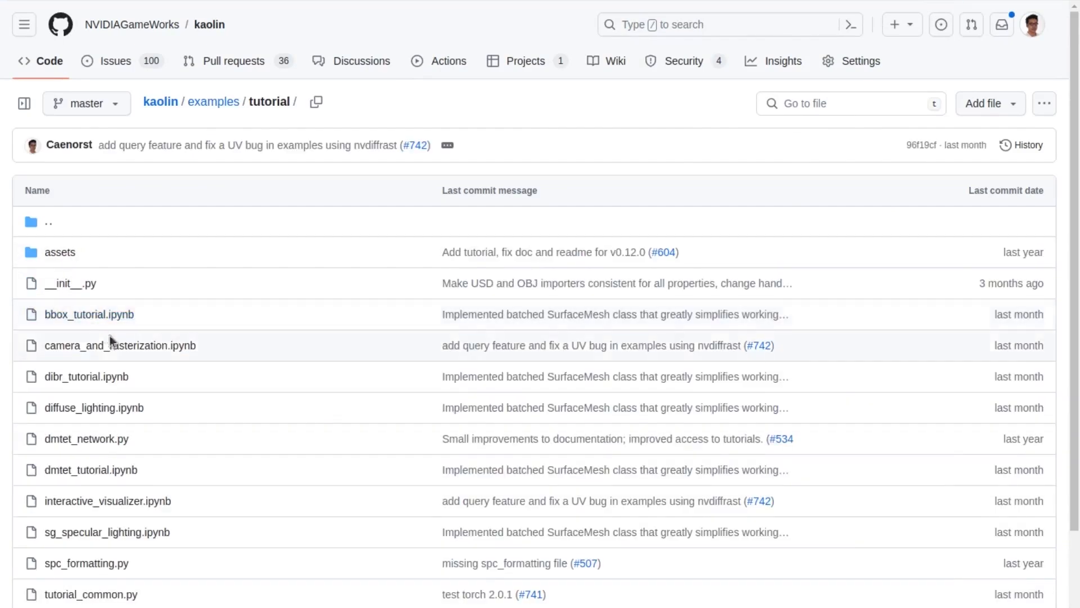
scroll(down, 3)
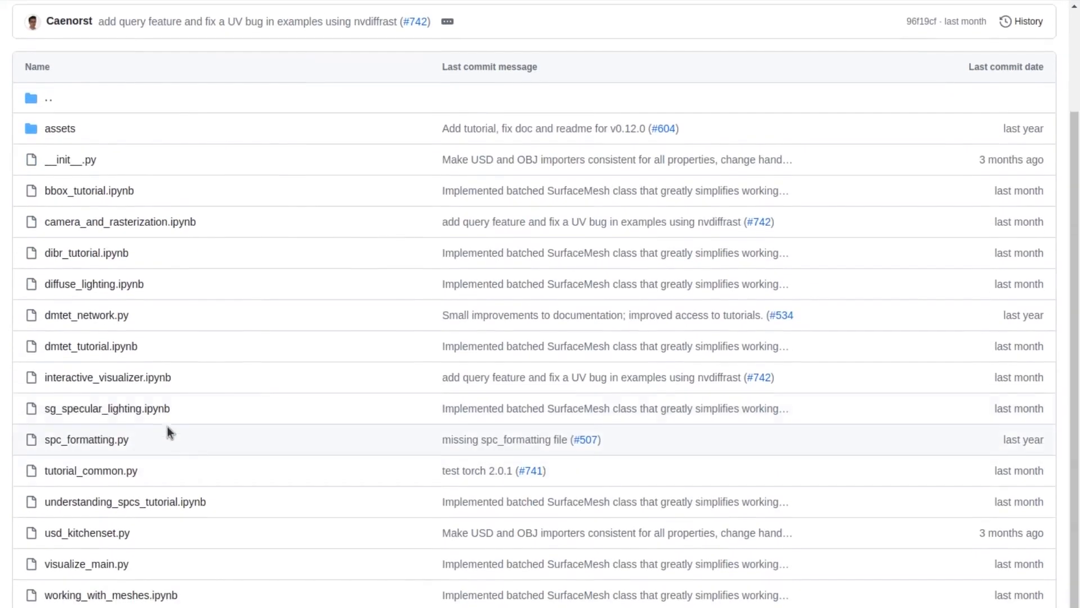
click(107, 408)
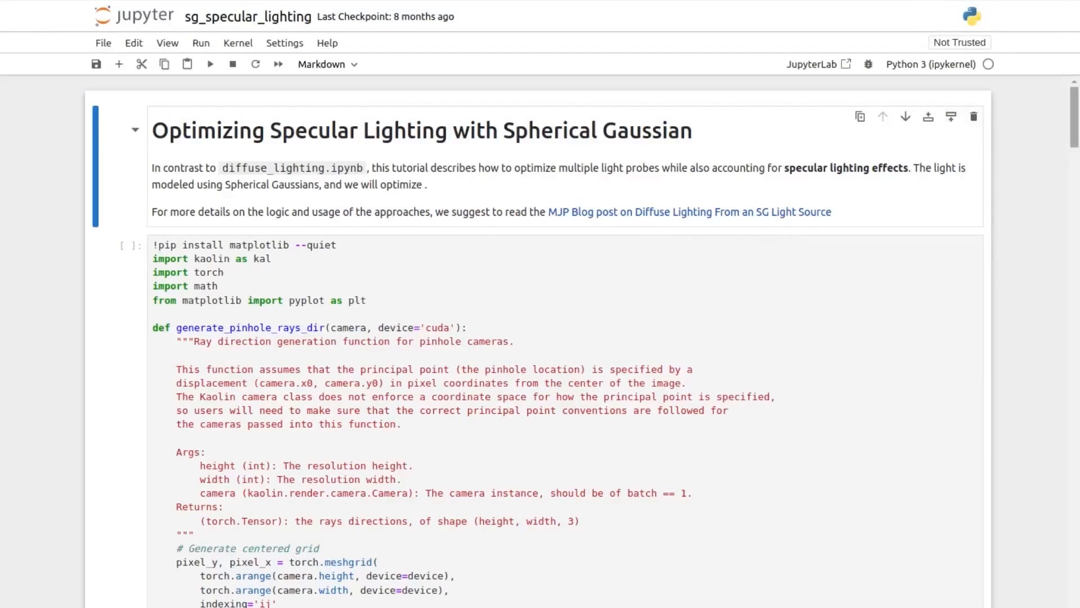
scroll(down, 3)
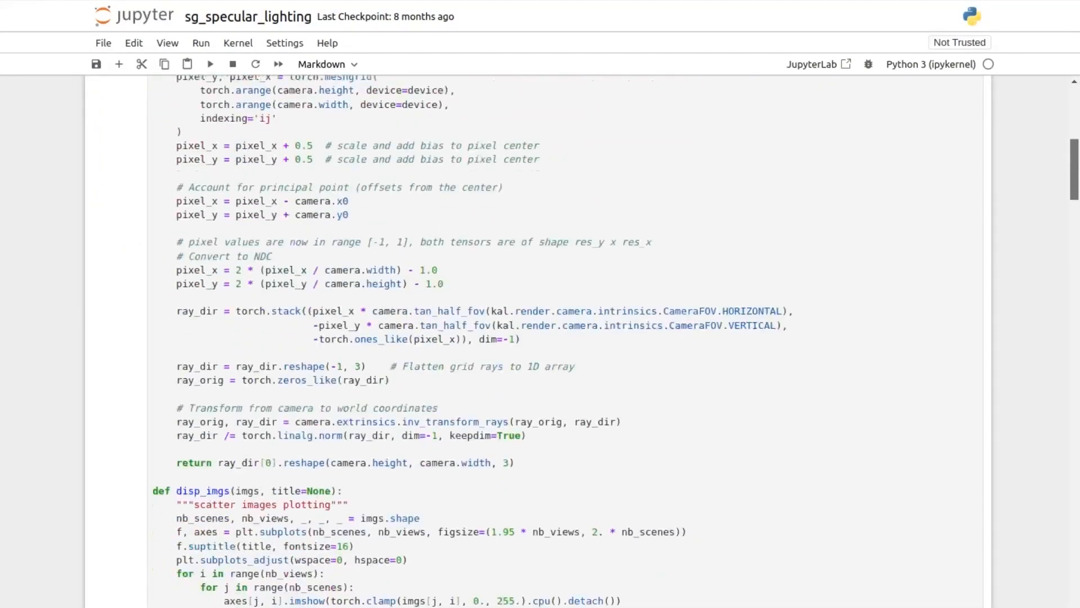
scroll(down, 3)
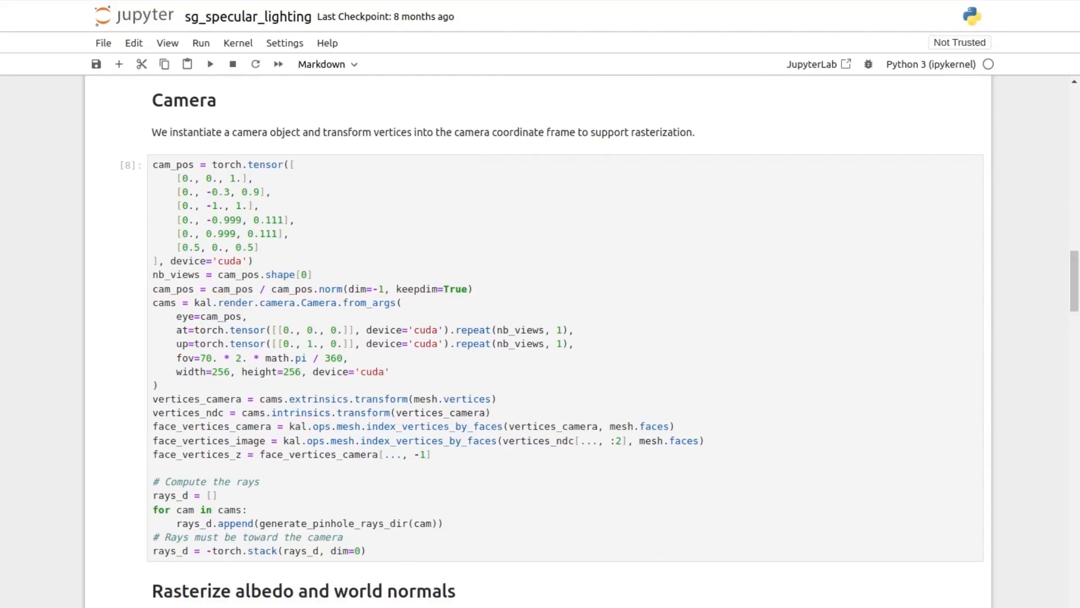
scroll(down, 3)
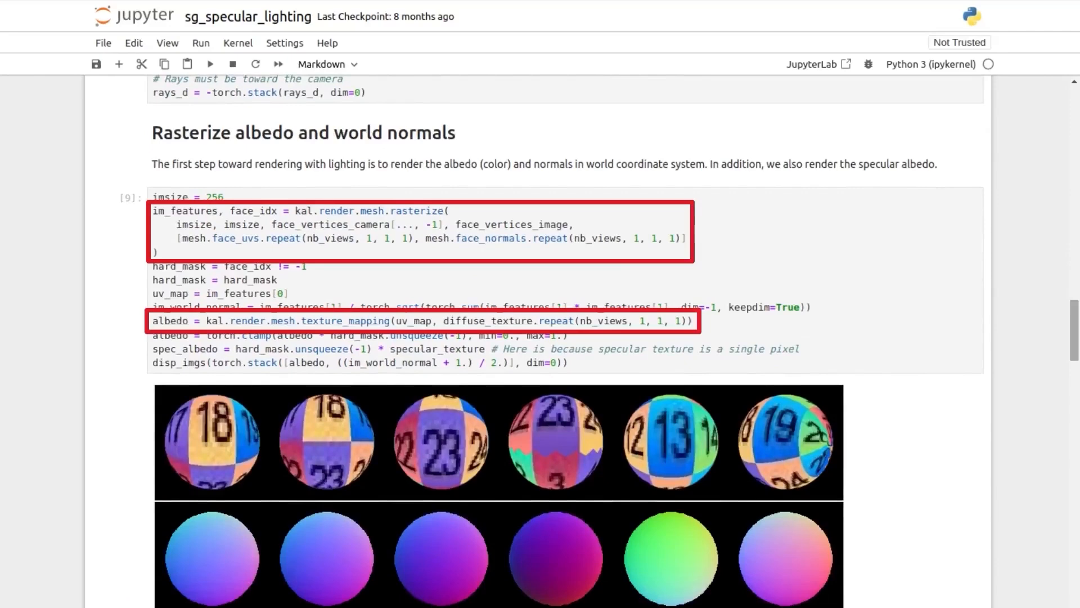
scroll(down, 3)
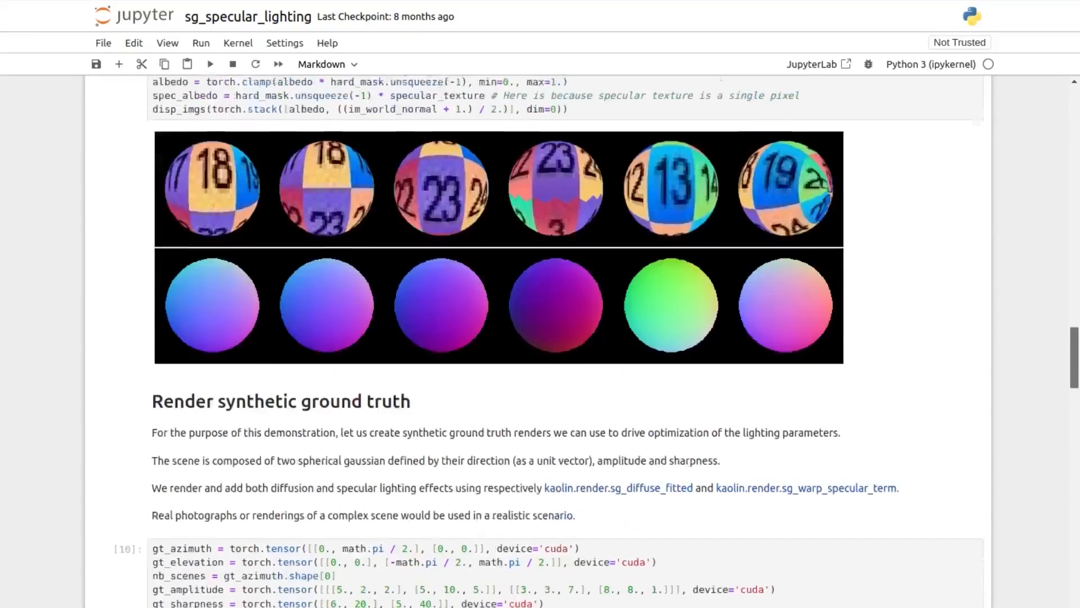
scroll(down, 3)
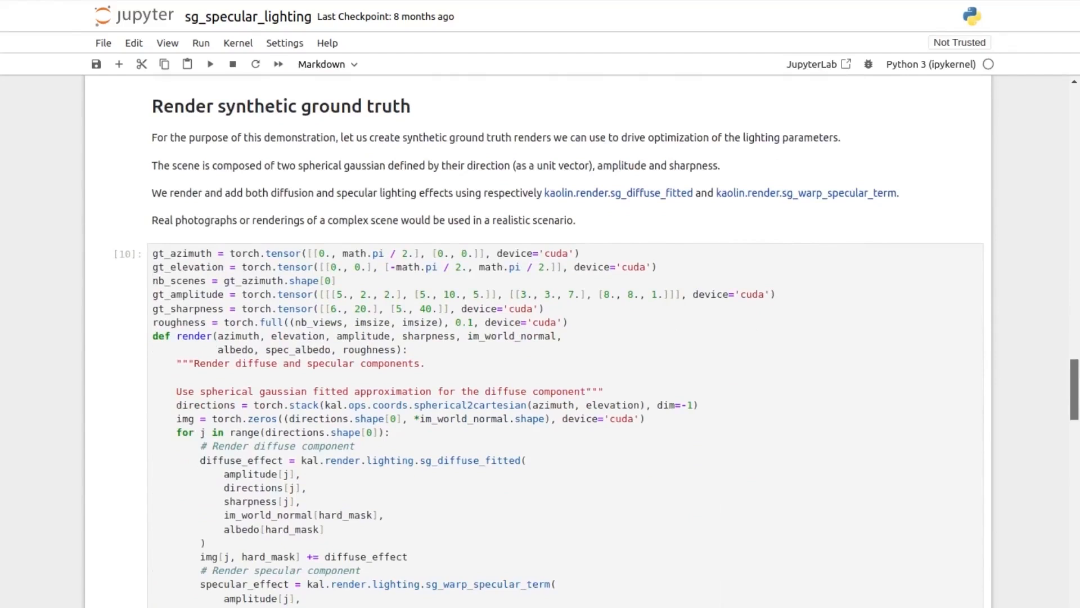
scroll(down, 3)
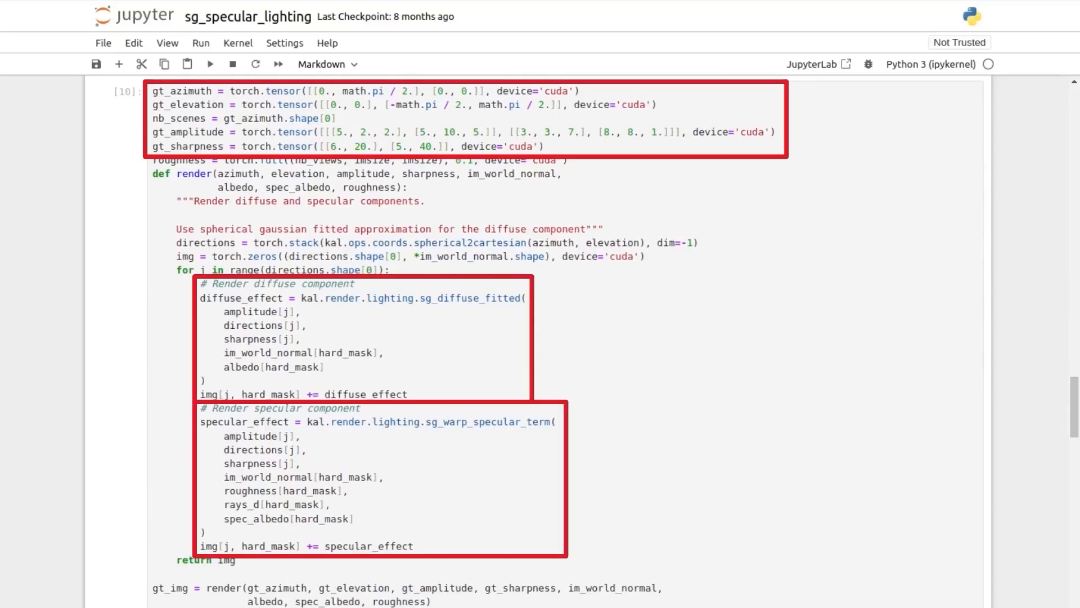
scroll(down, 3)
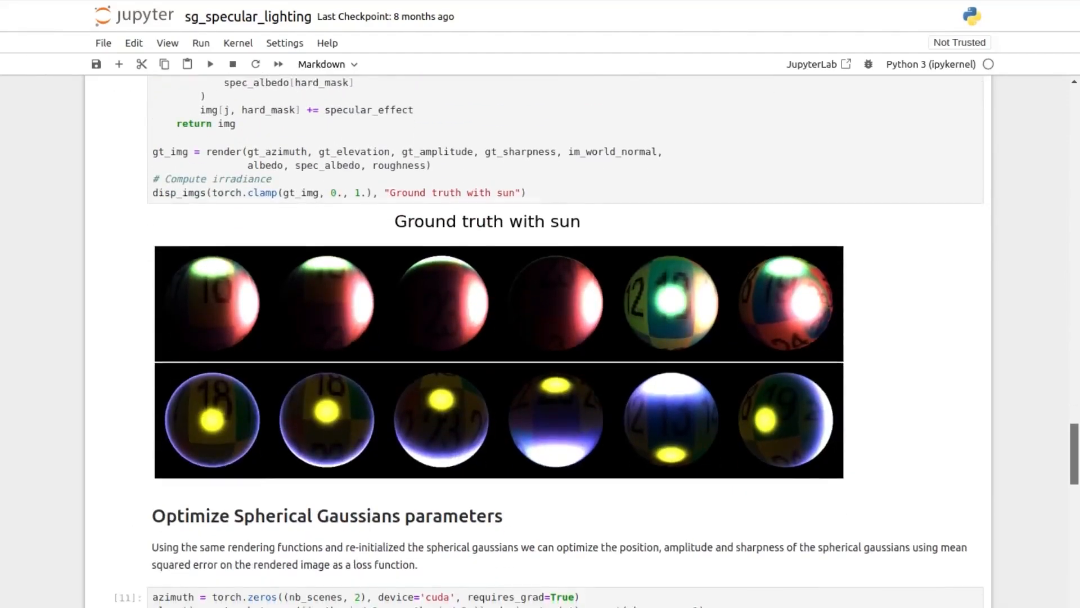
scroll(down, 3)
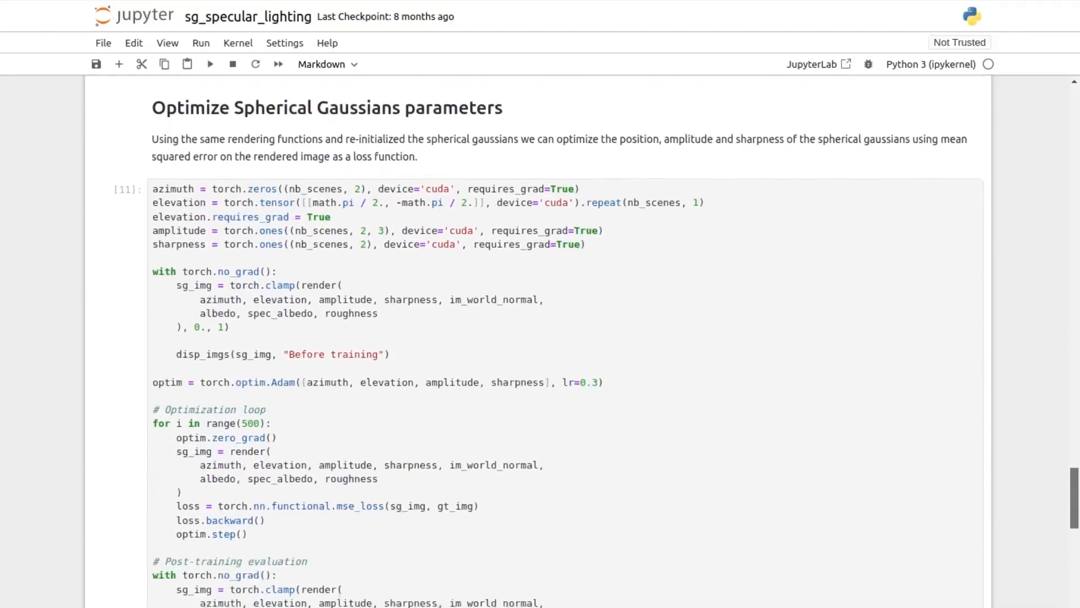
scroll(down, 3)
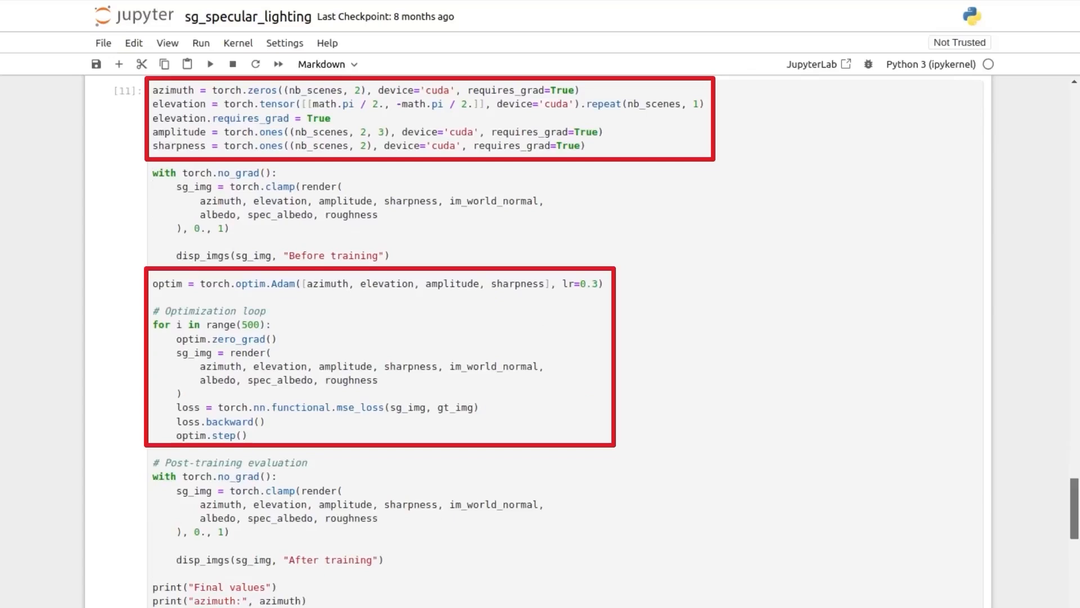
scroll(down, 3)
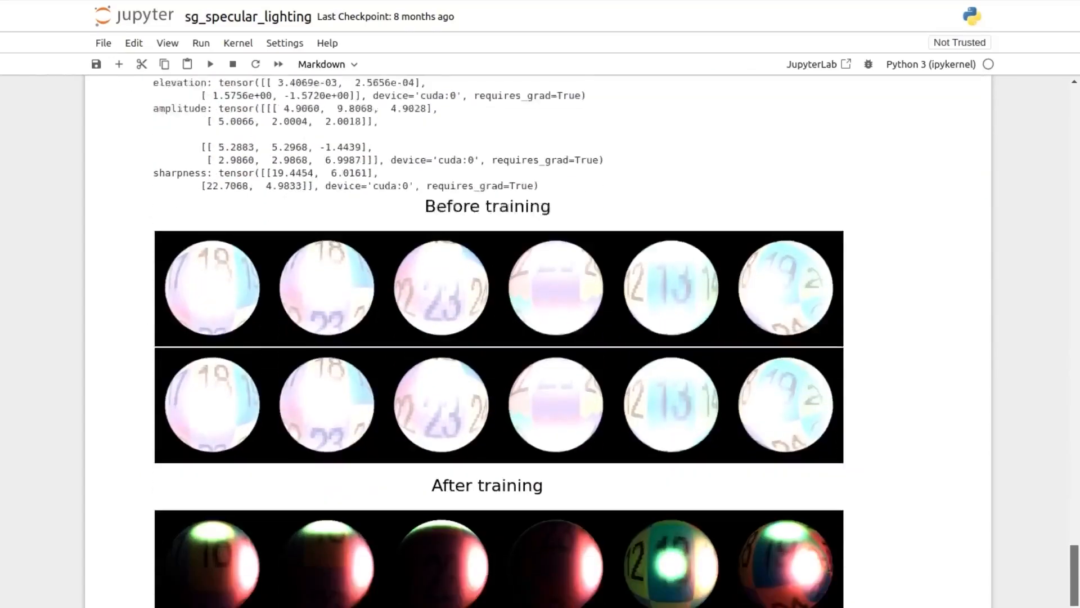
scroll(down, 3)
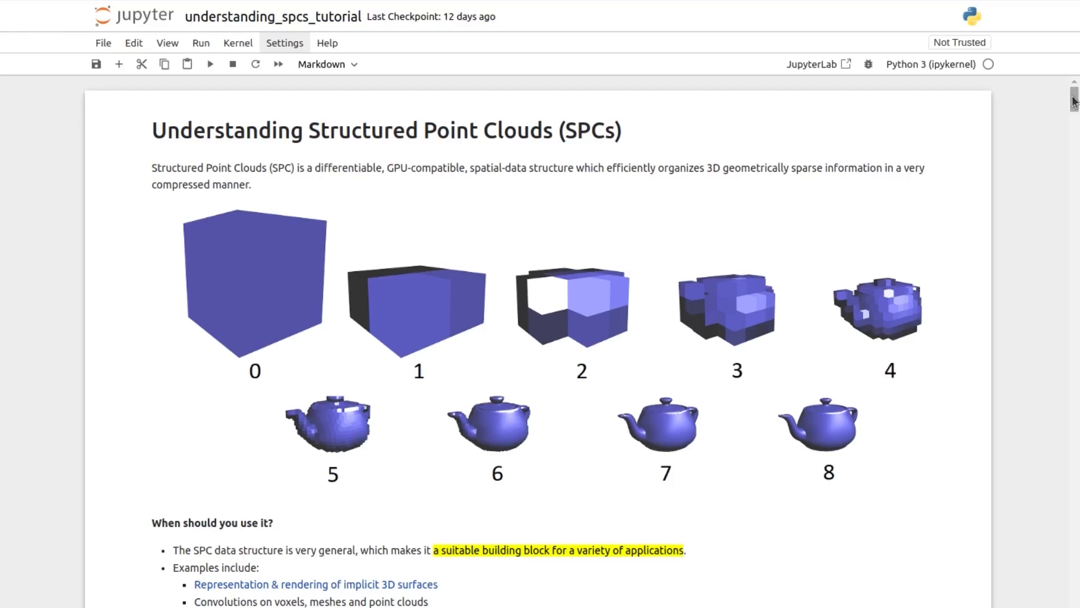
scroll(down, 3)
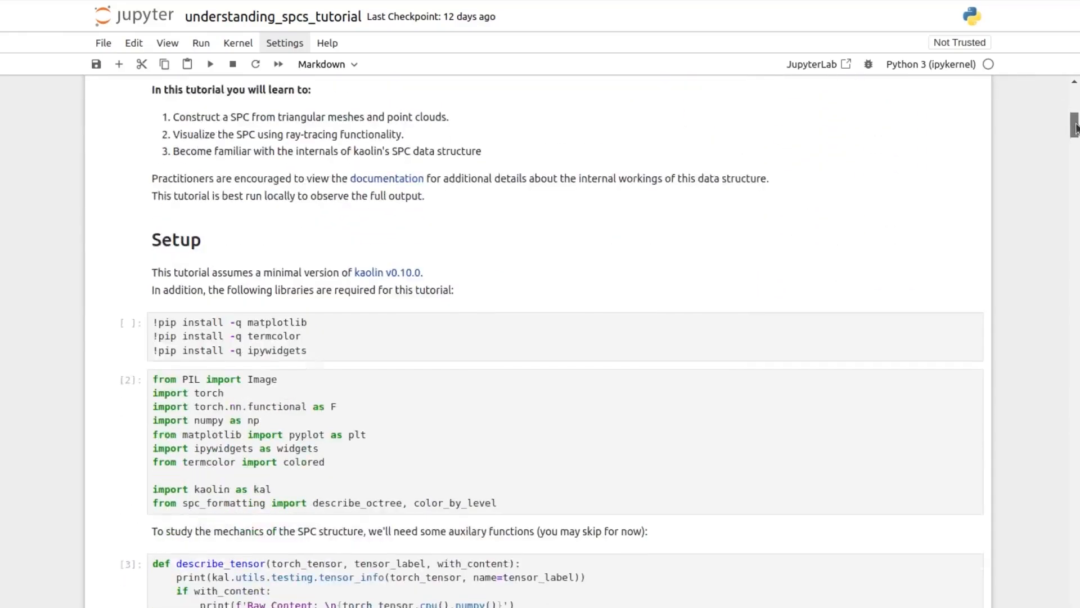
scroll(down, 3)
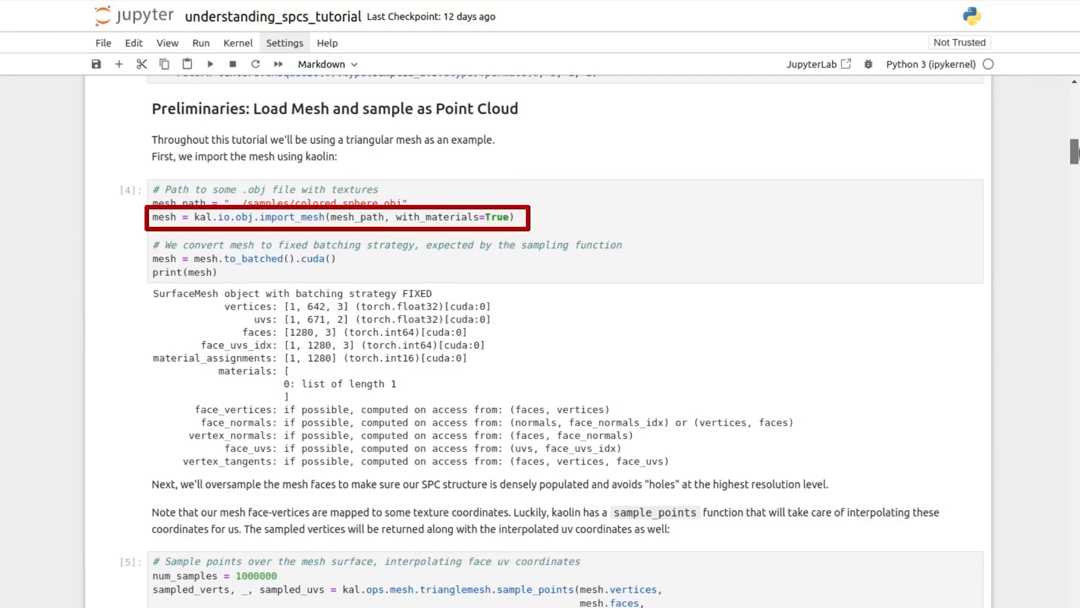
scroll(down, 3)
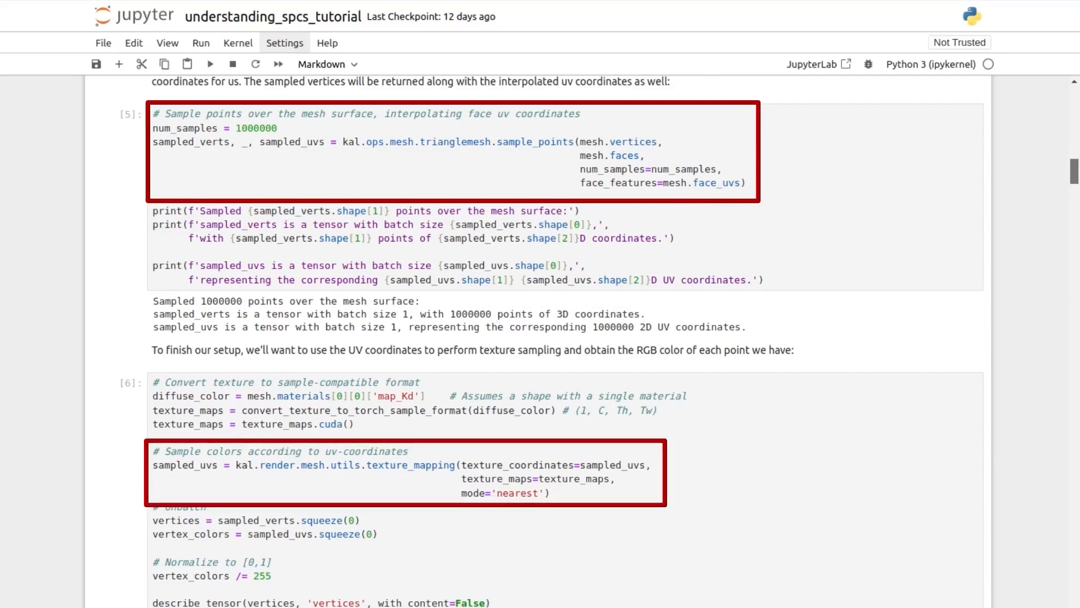
scroll(down, 3)
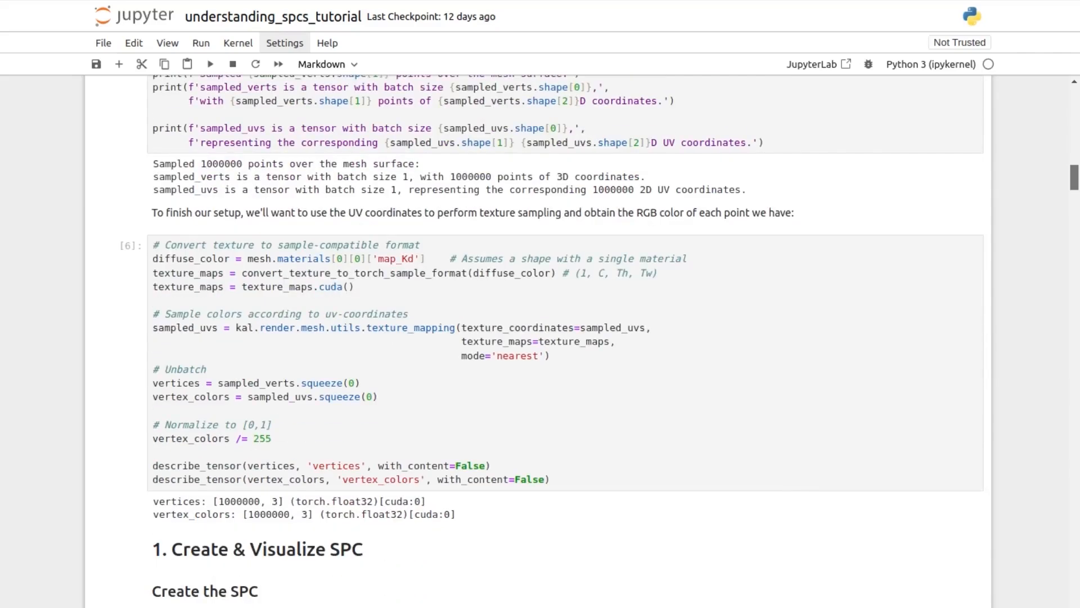
scroll(down, 3)
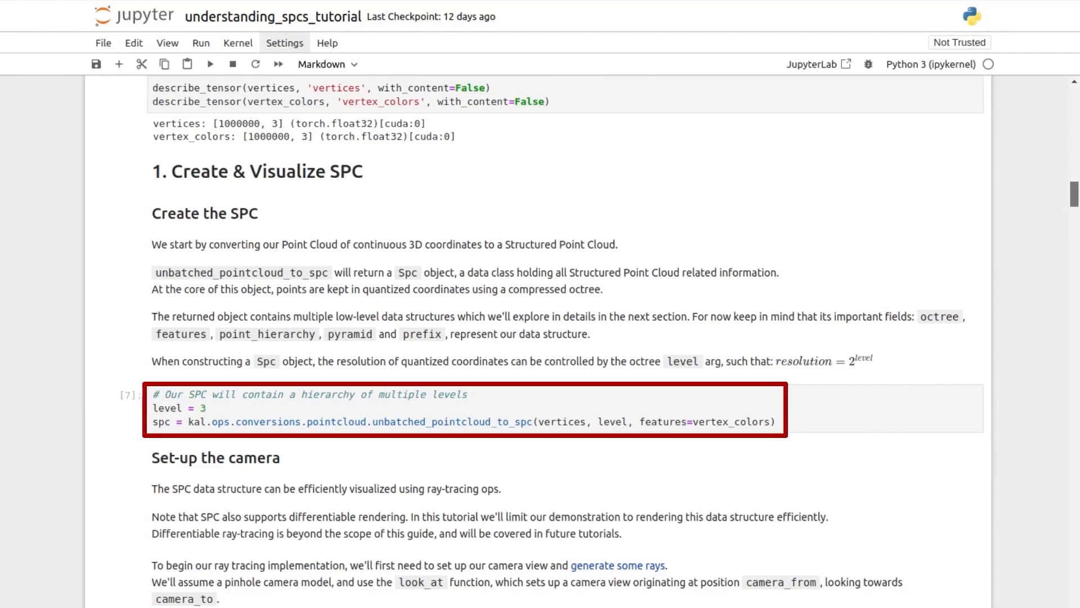
scroll(down, 3)
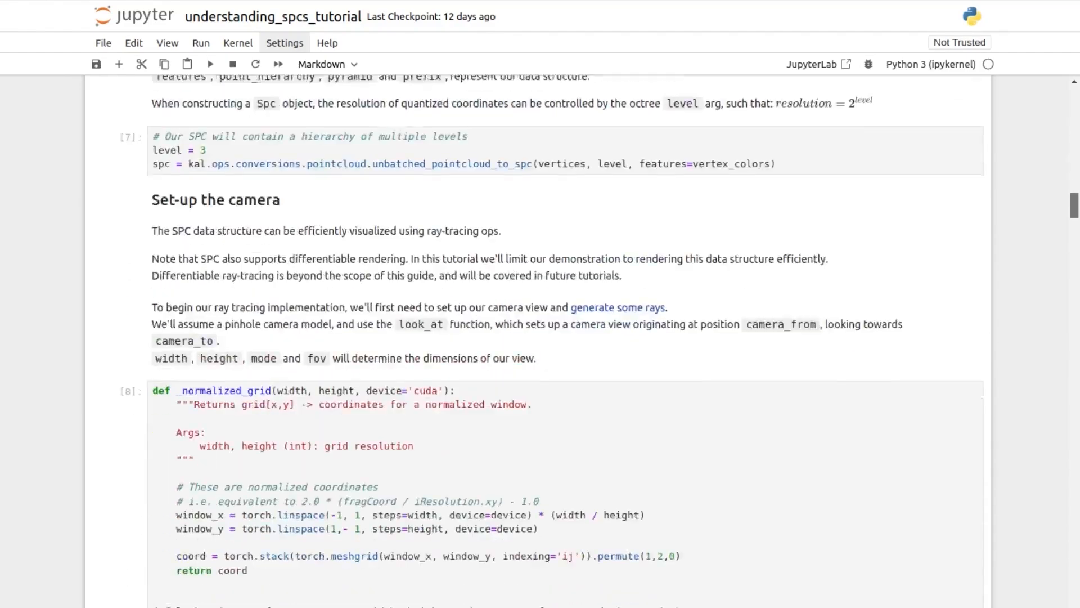
scroll(down, 3)
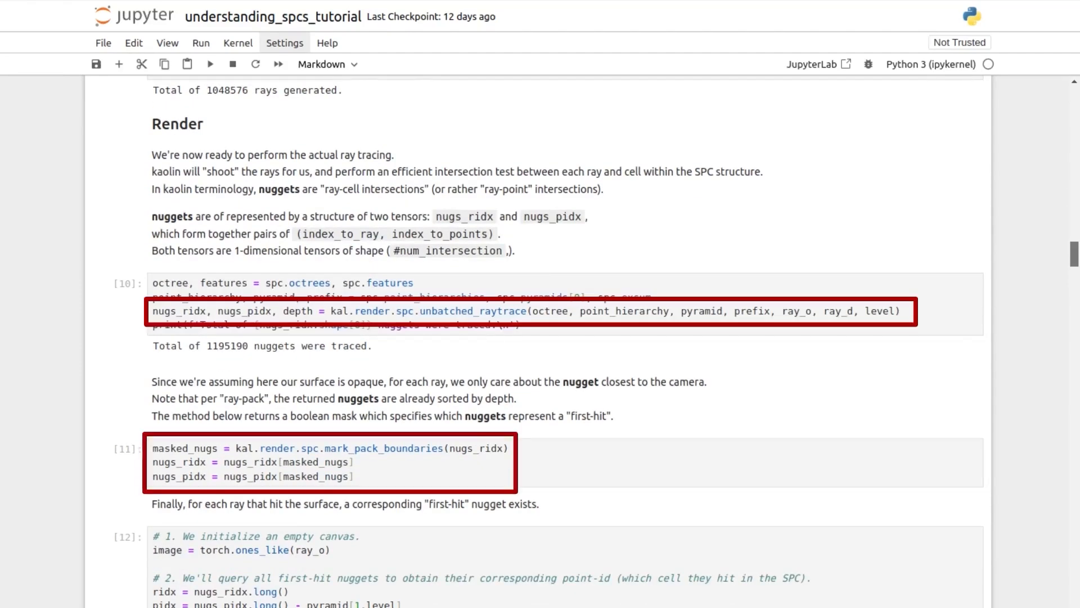
scroll(down, 3)
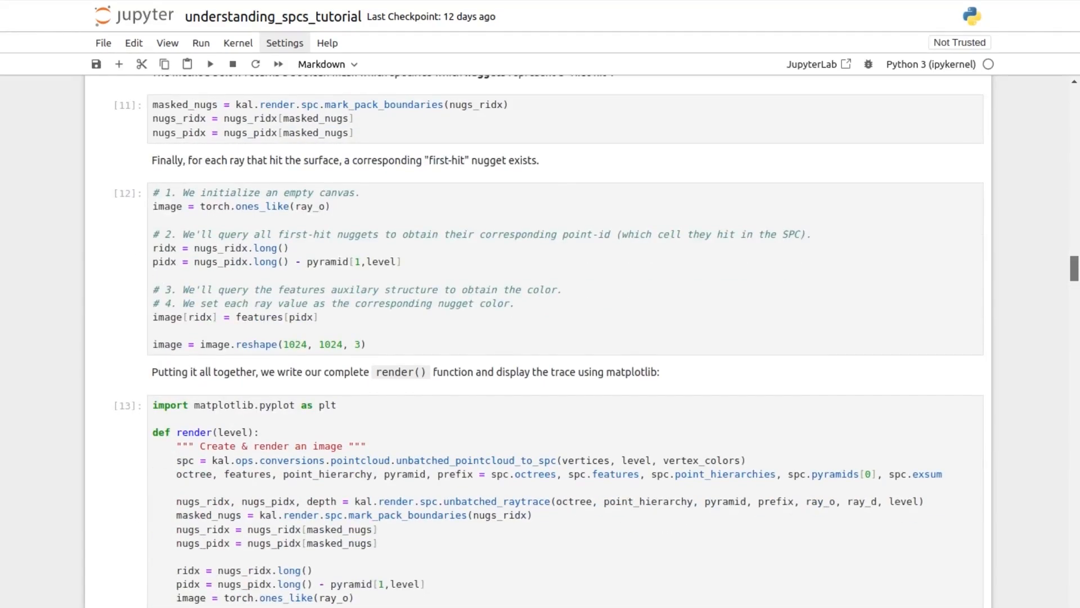
scroll(down, 3)
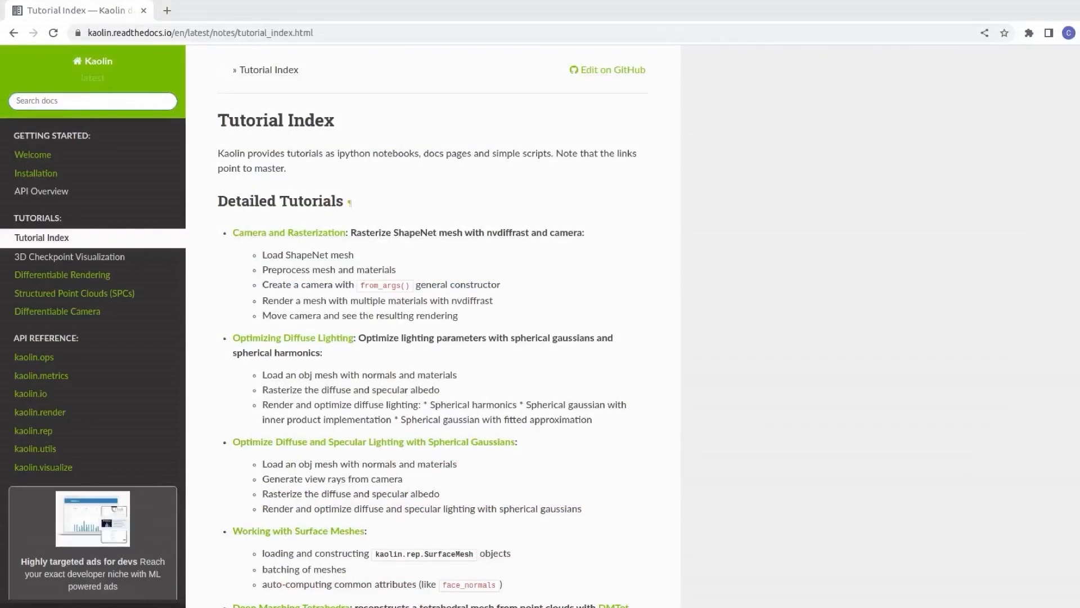
Scroll the Tutorial Index down to Reconstructing Point Cloud with DMTet and Simple Recipes.
scroll(down, 3)
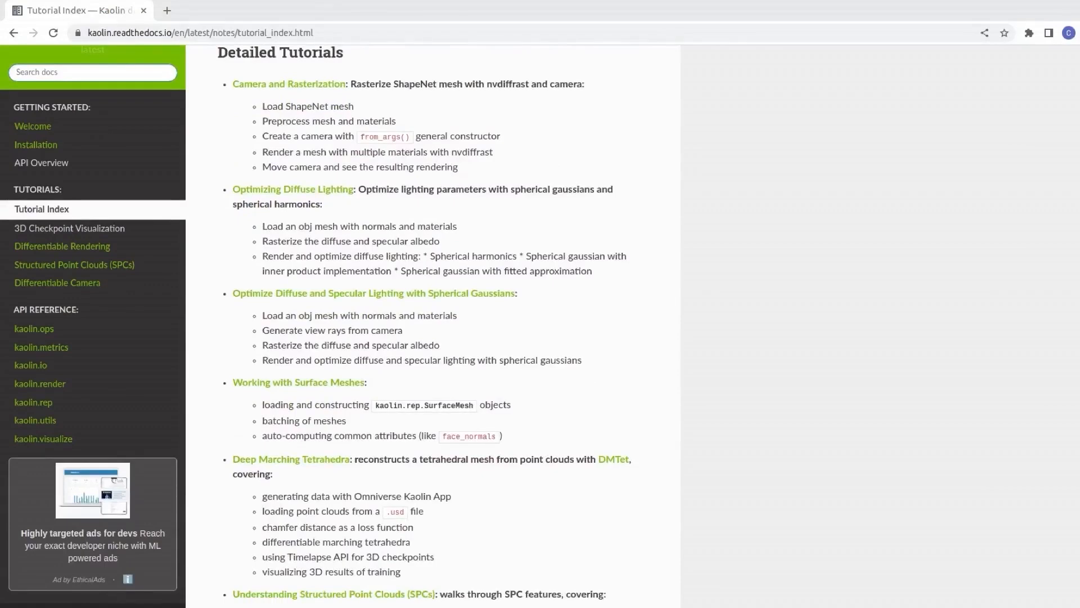
scroll(down, 3)
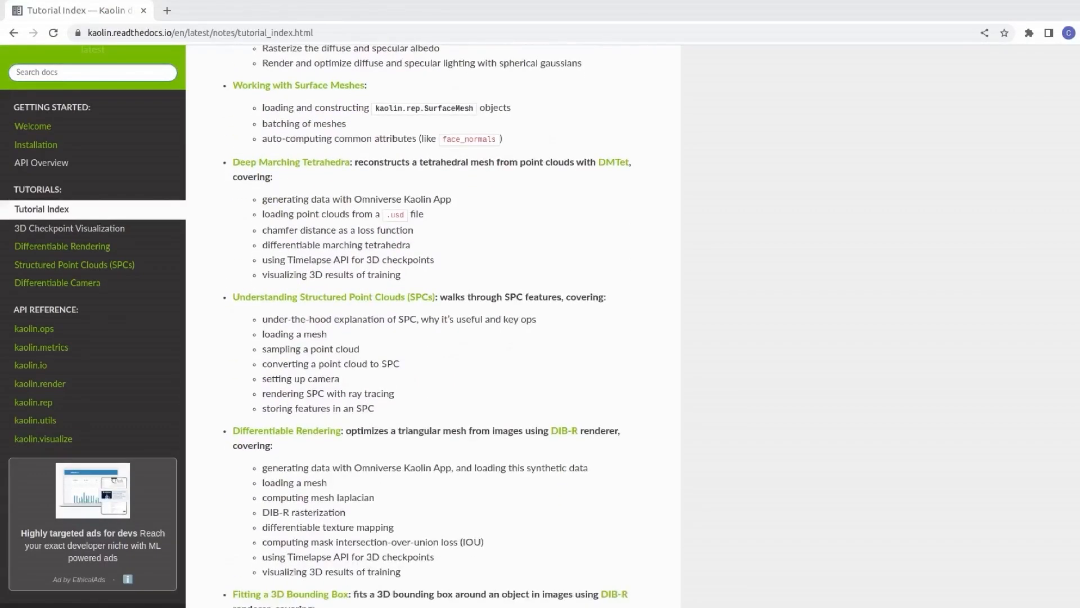
scroll(down, 3)
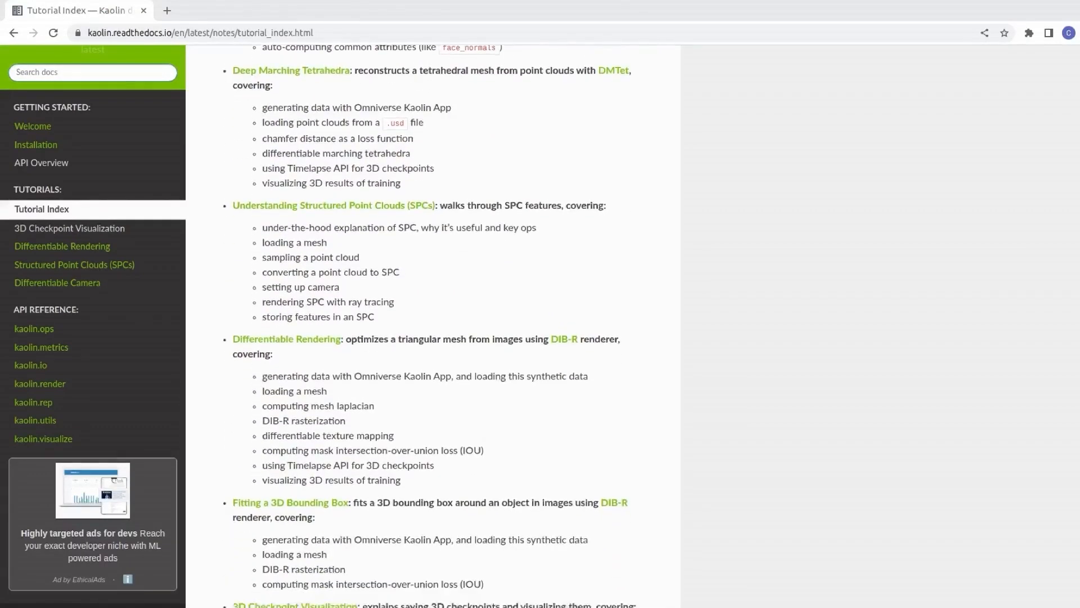
scroll(down, 3)
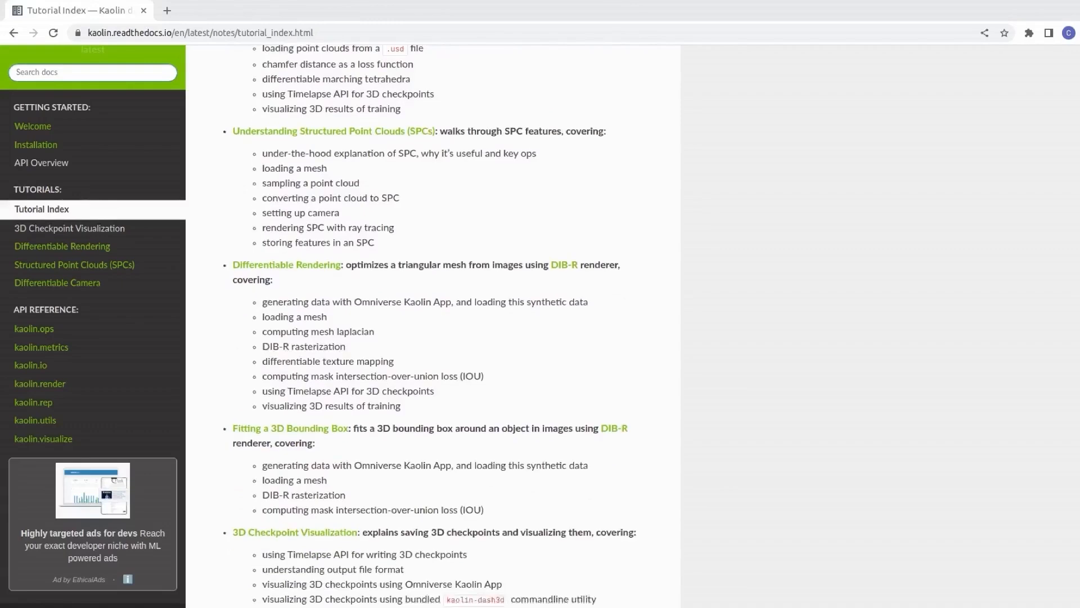
scroll(down, 3)
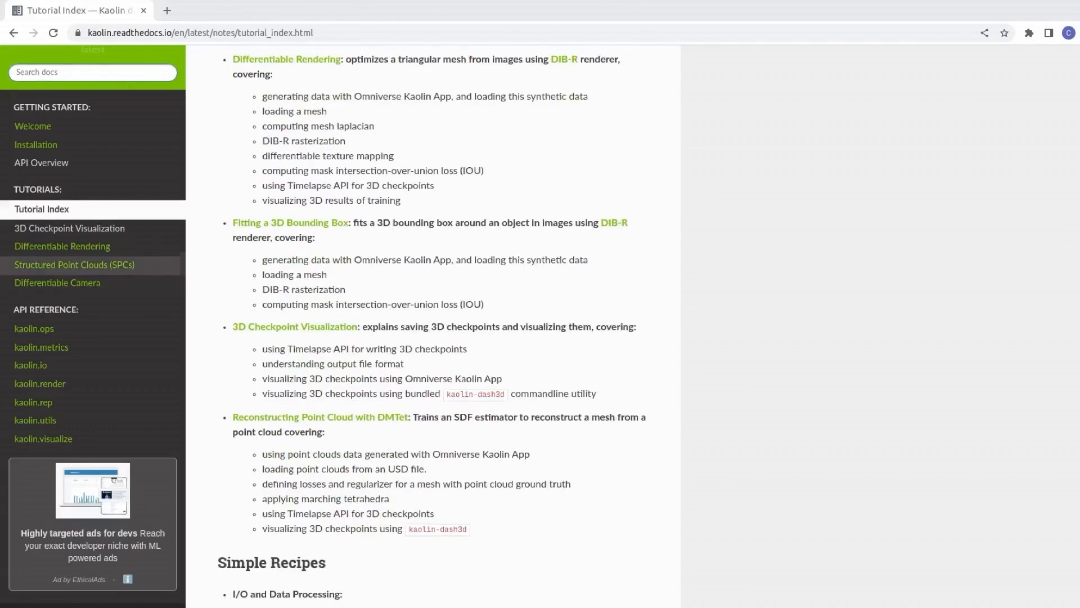
mouse_move(62, 246)
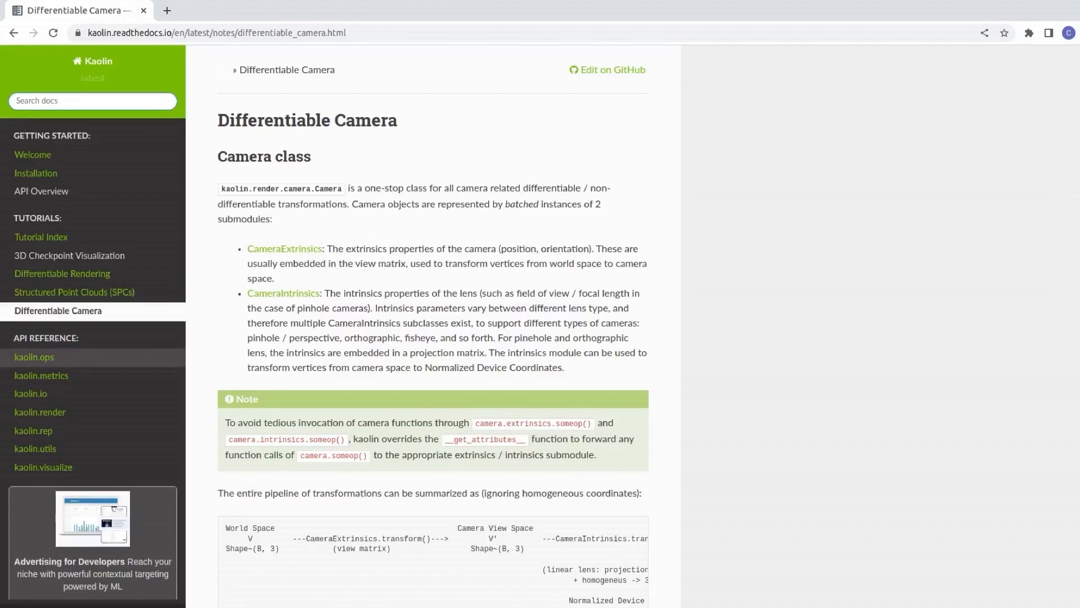
Visit the kaolin.ops API reference, then the Installation page with requirements and pip command.
click(34, 356)
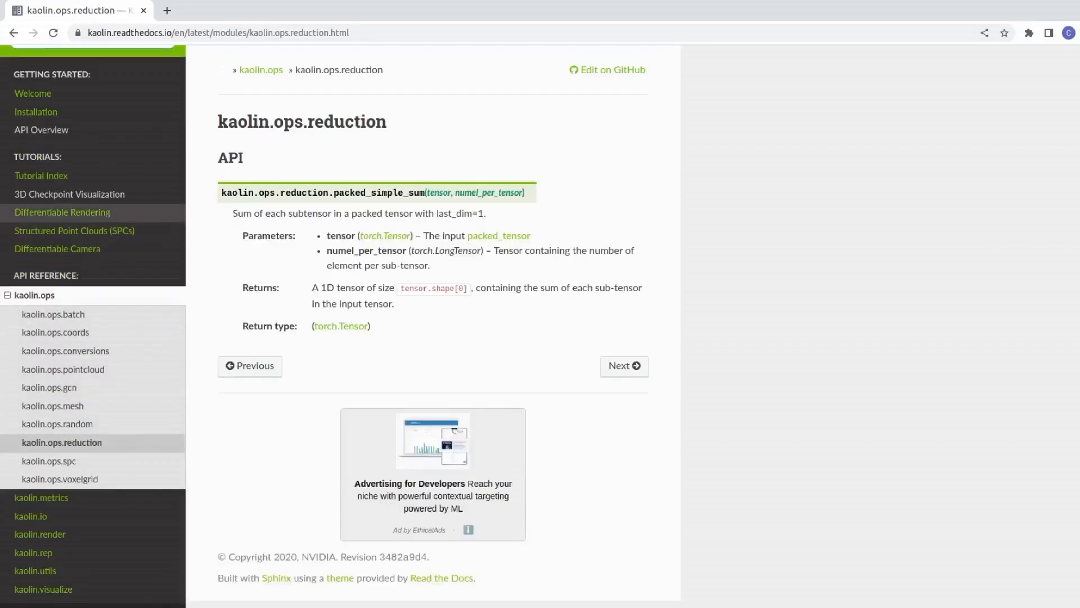
click(35, 112)
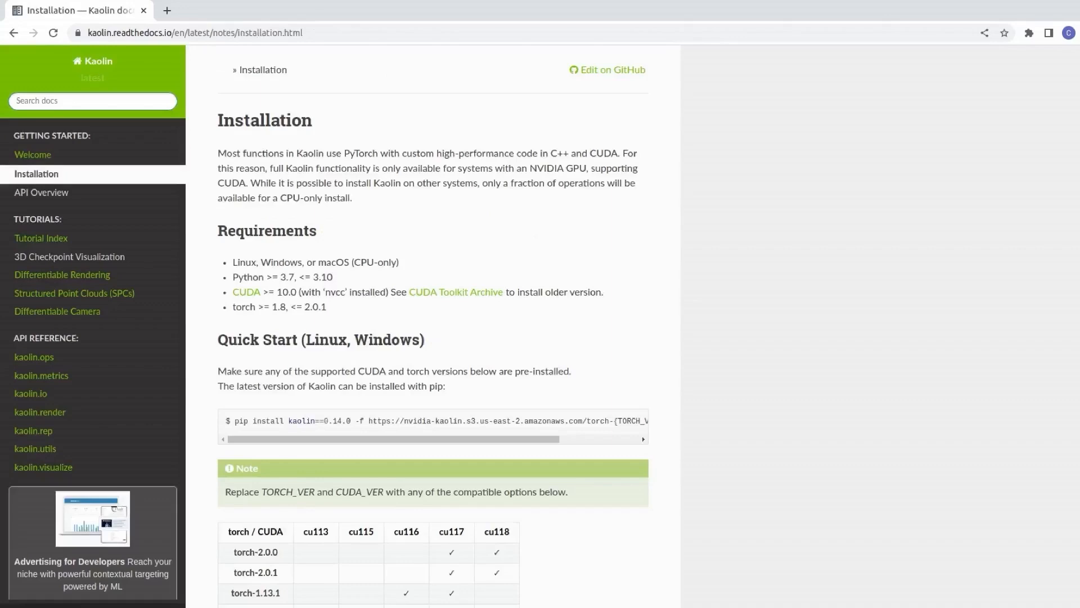
scroll(down, 3)
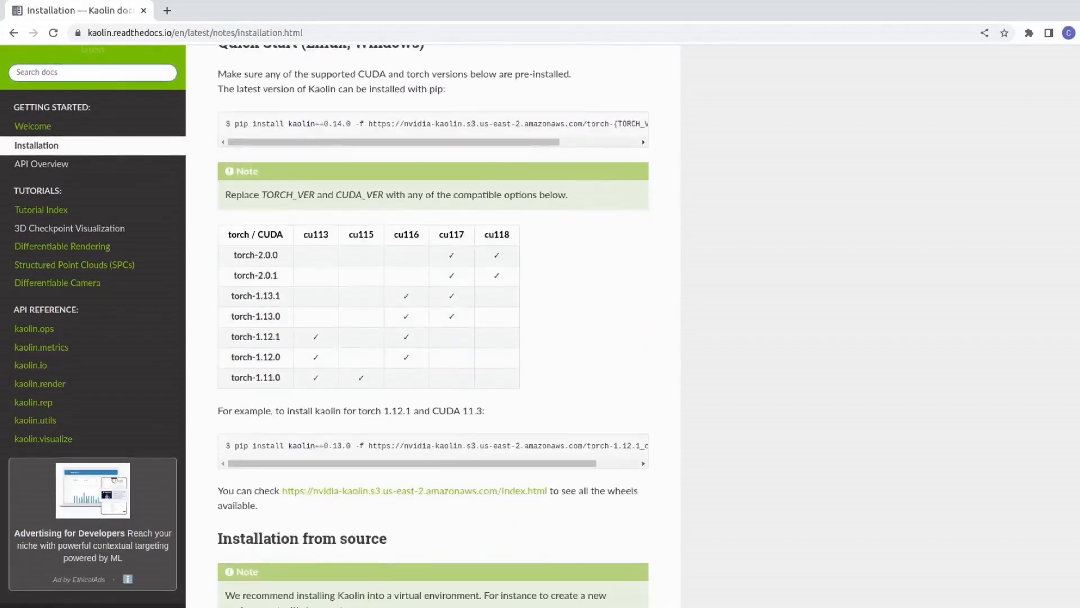
scroll(down, 3)
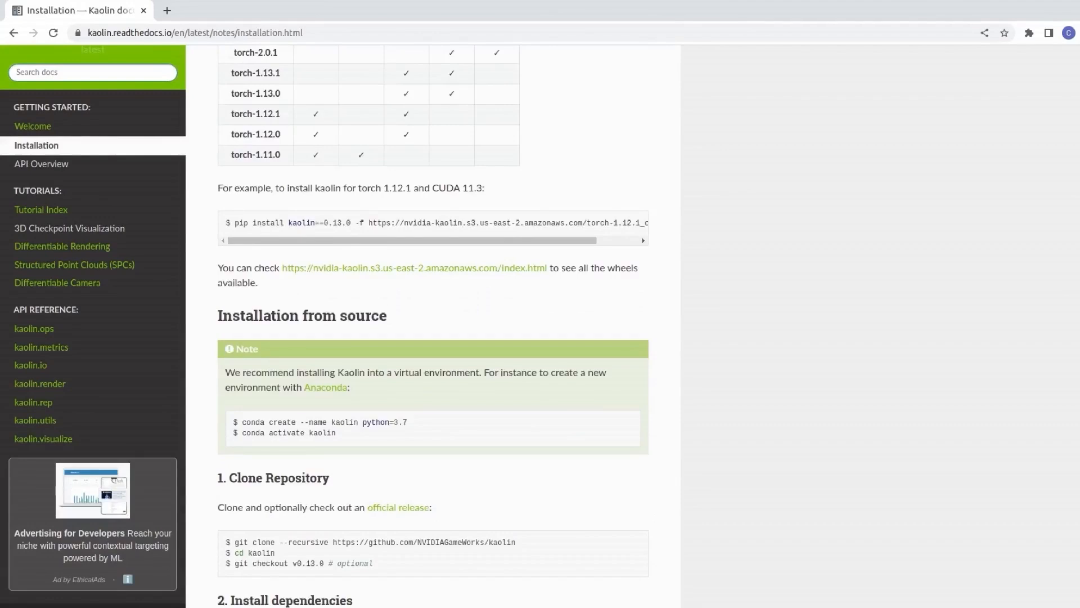